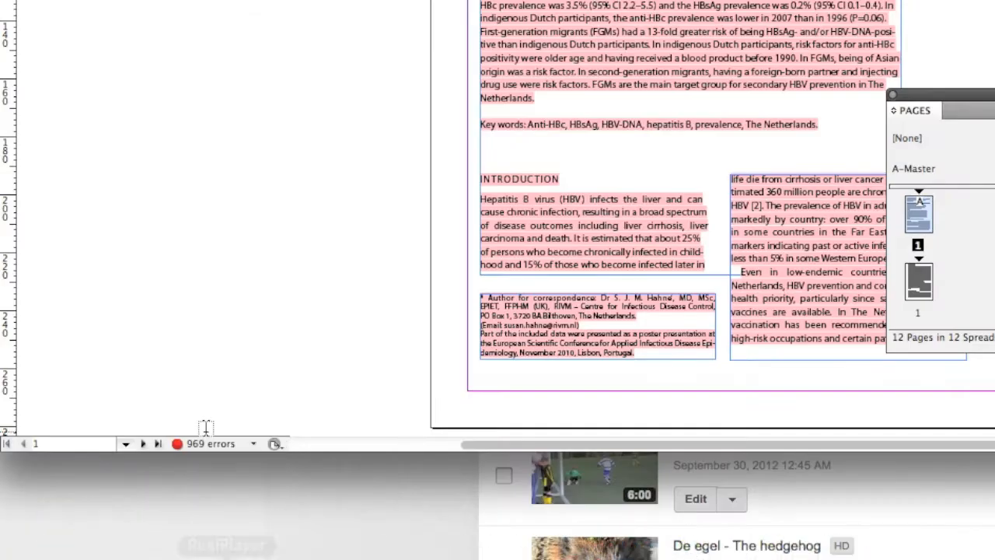
Bring PDF2DTP-customers.indd to the front and review its preflight profile definitions, both settings still enabled.
click(254, 443)
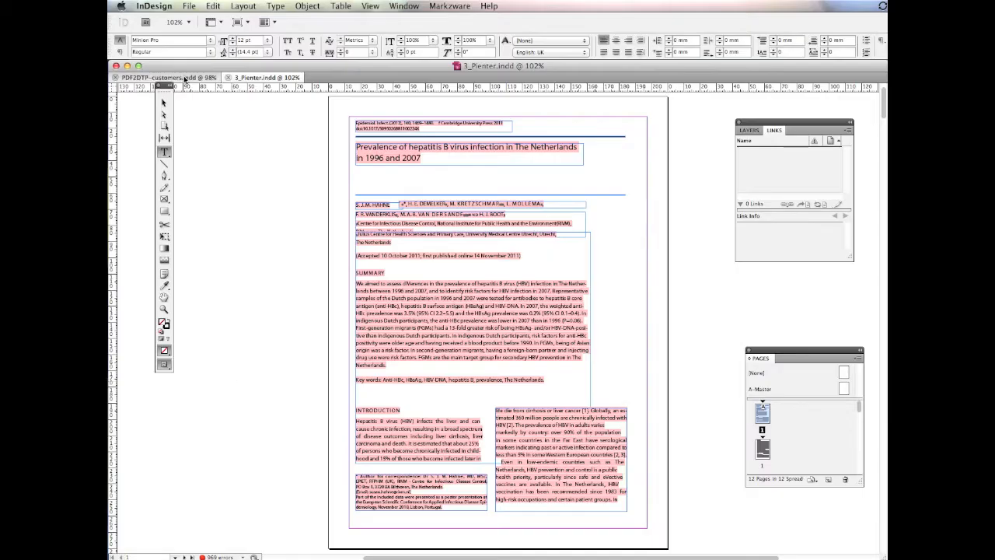
click(159, 77)
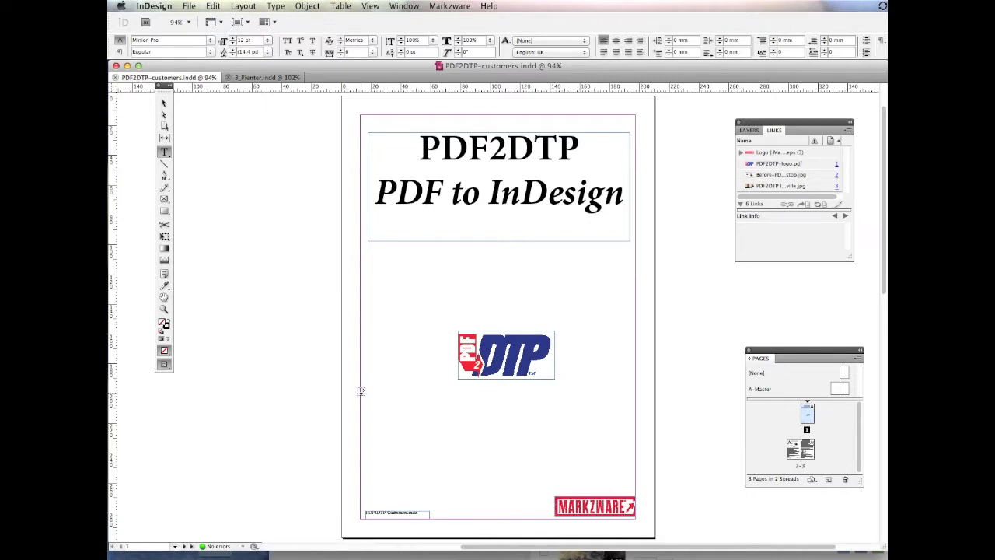
click(264, 77)
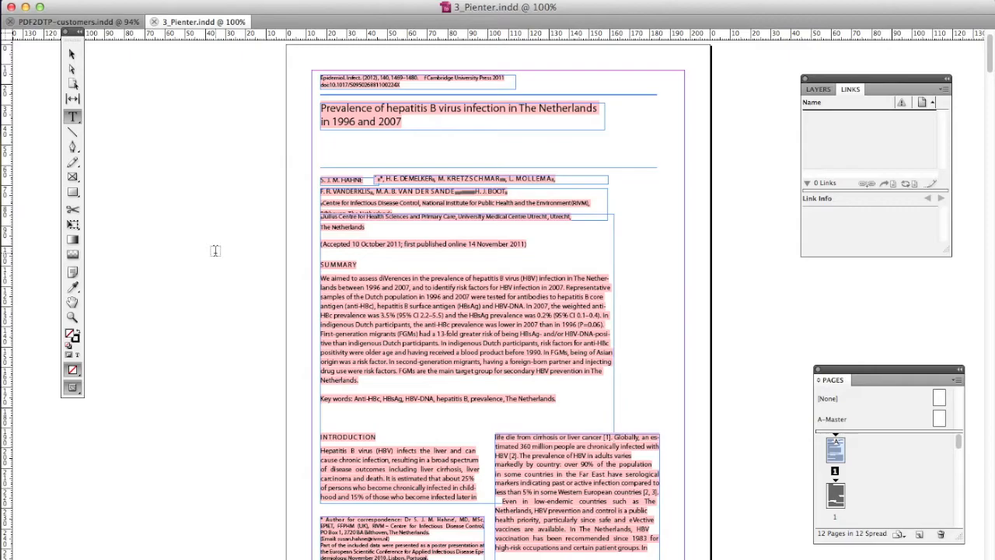
click(234, 7)
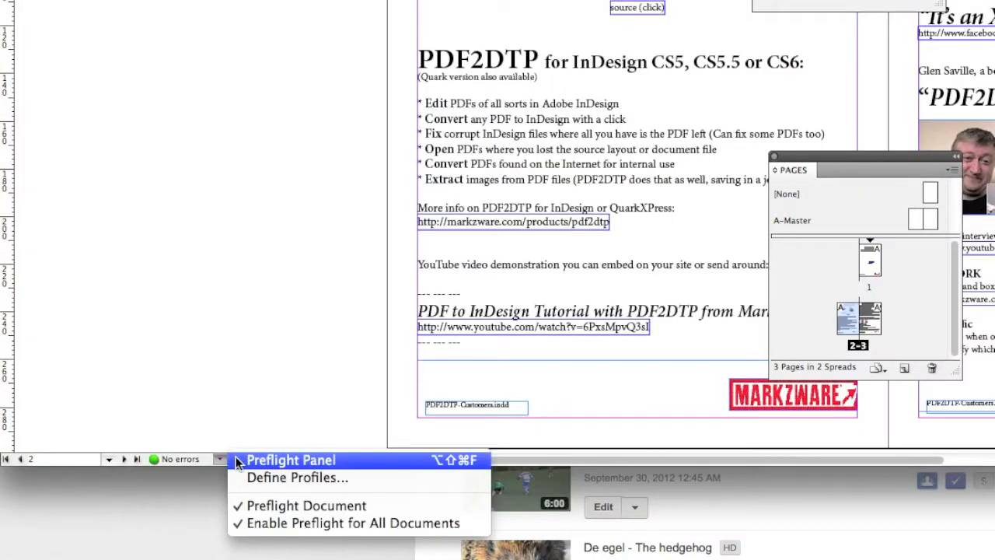
mouse_move(274, 464)
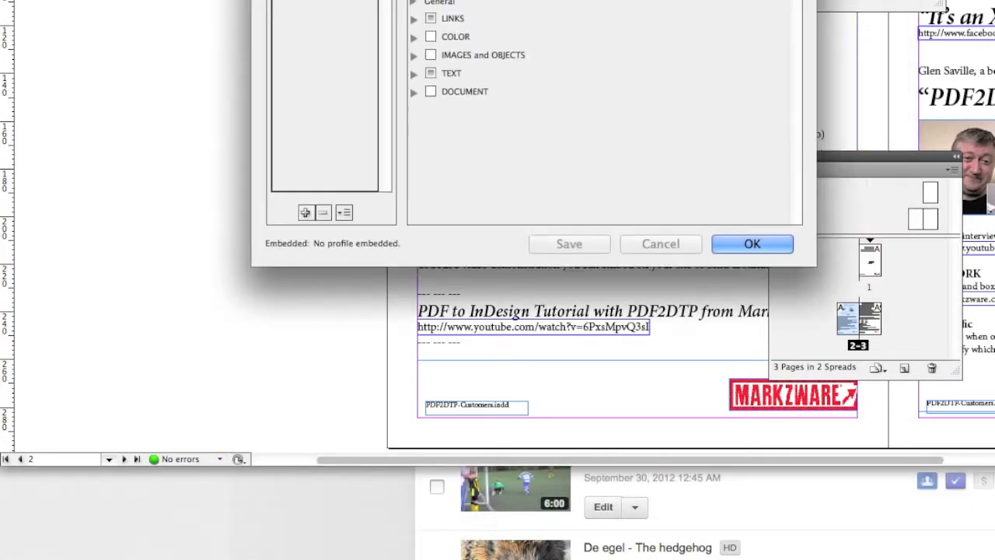
click(220, 459)
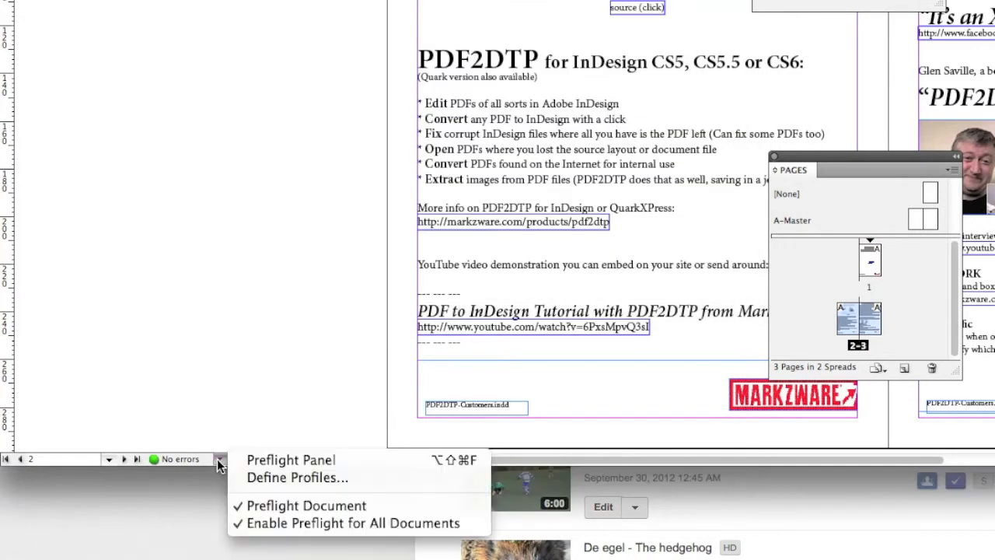
mouse_move(295, 478)
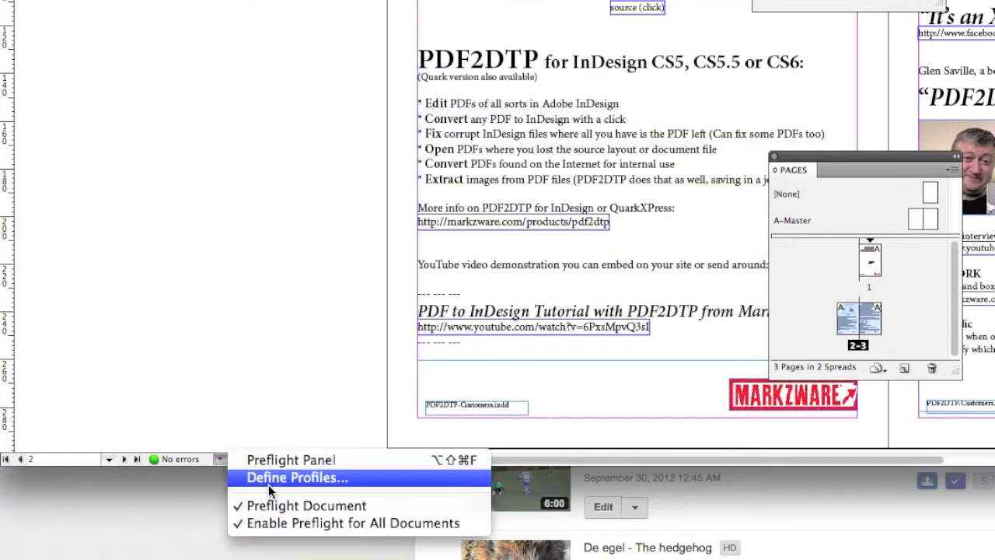
mouse_move(310, 505)
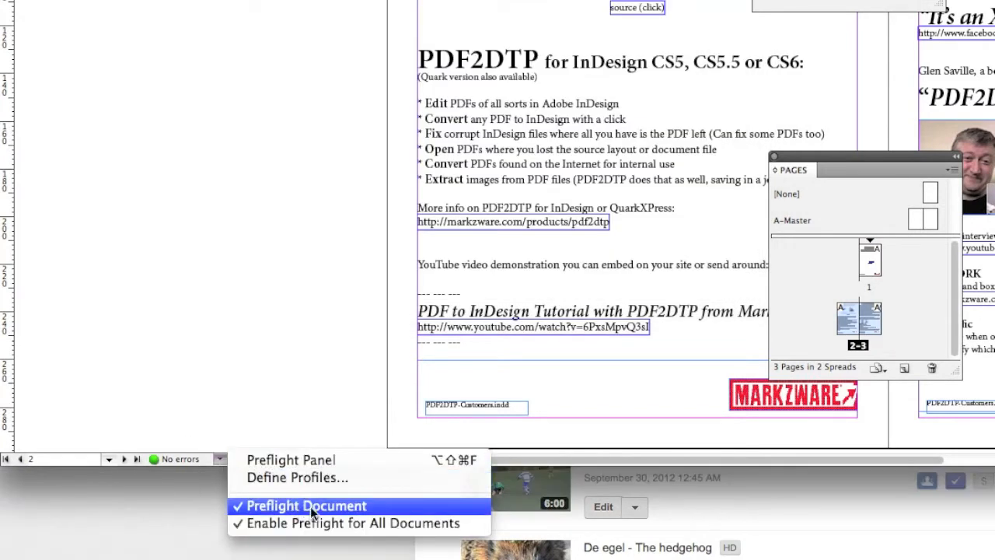
Uncheck Preflight Document and Enable Preflight for All Documents so the status reads Preflight off.
click(306, 505)
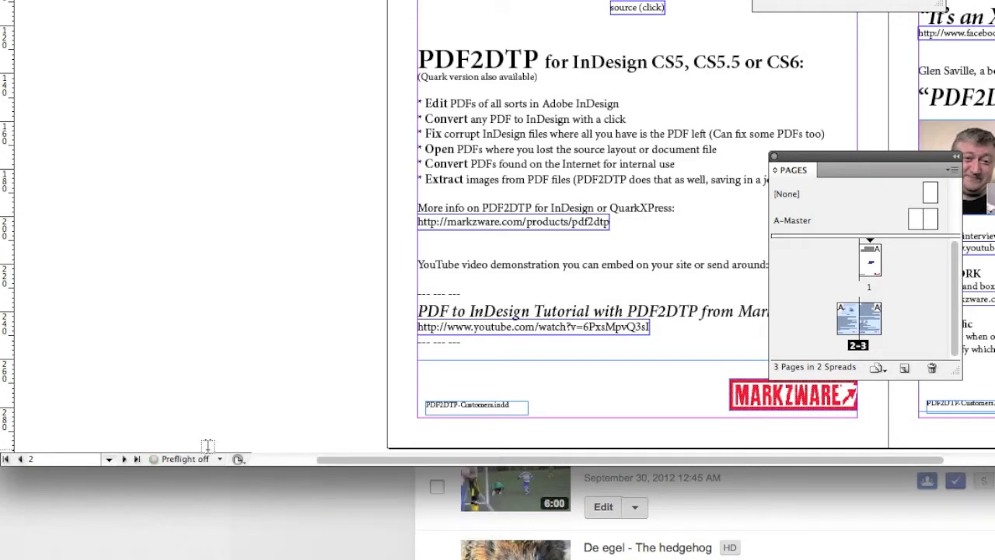
click(219, 459)
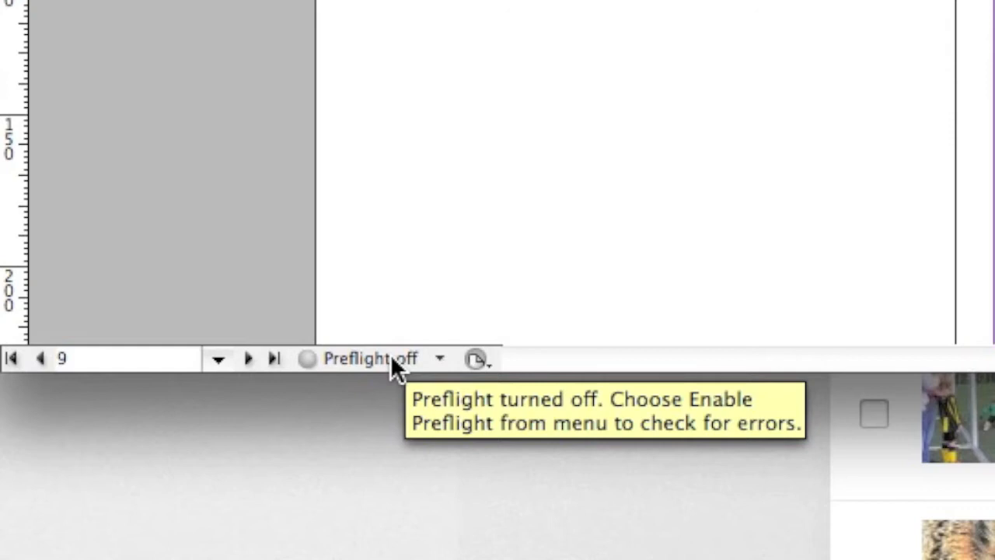
mouse_move(393, 369)
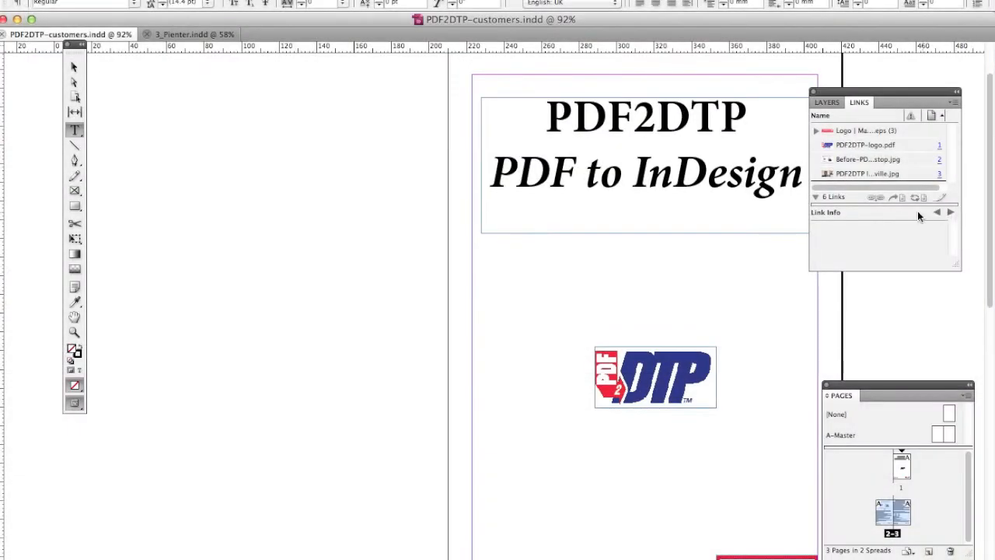
mouse_move(851, 364)
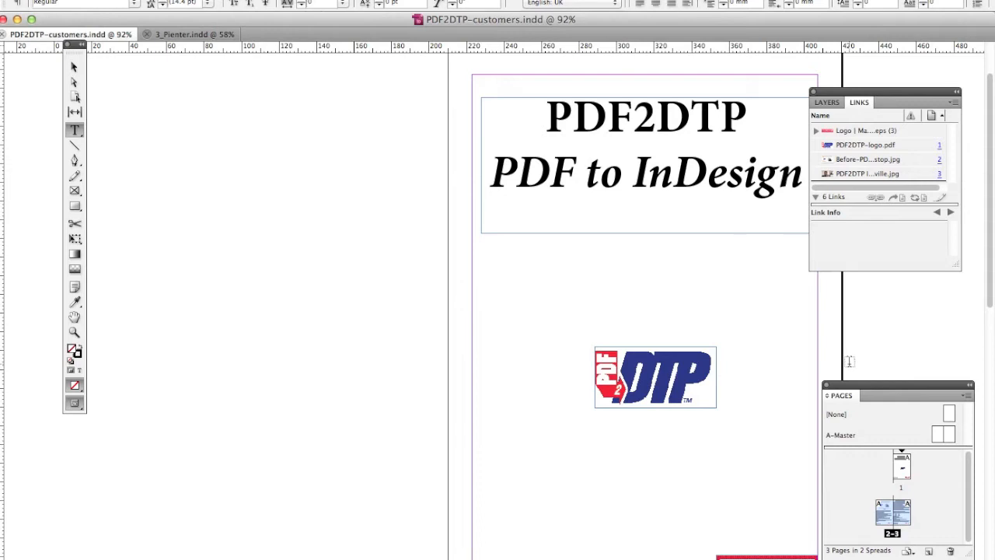
mouse_move(990, 211)
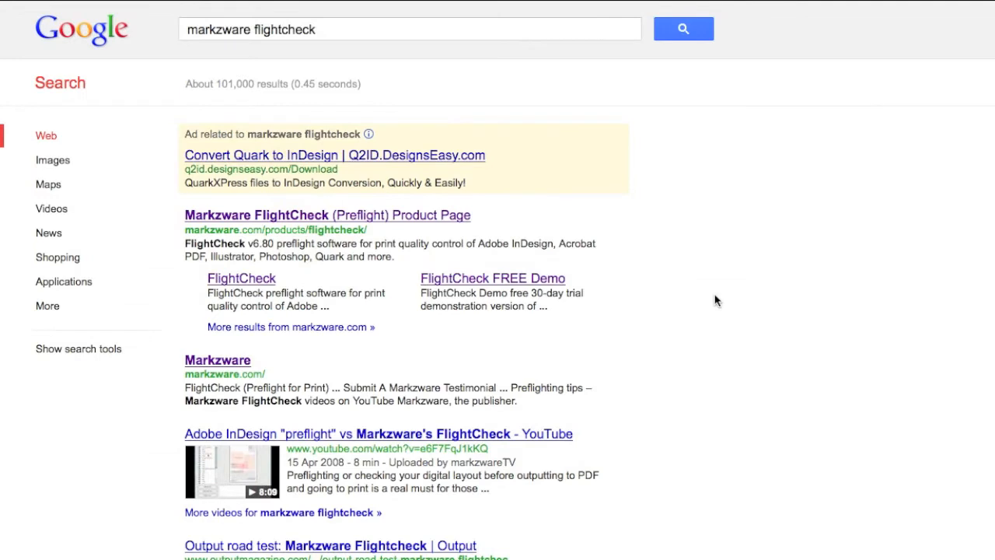
mouse_move(341, 194)
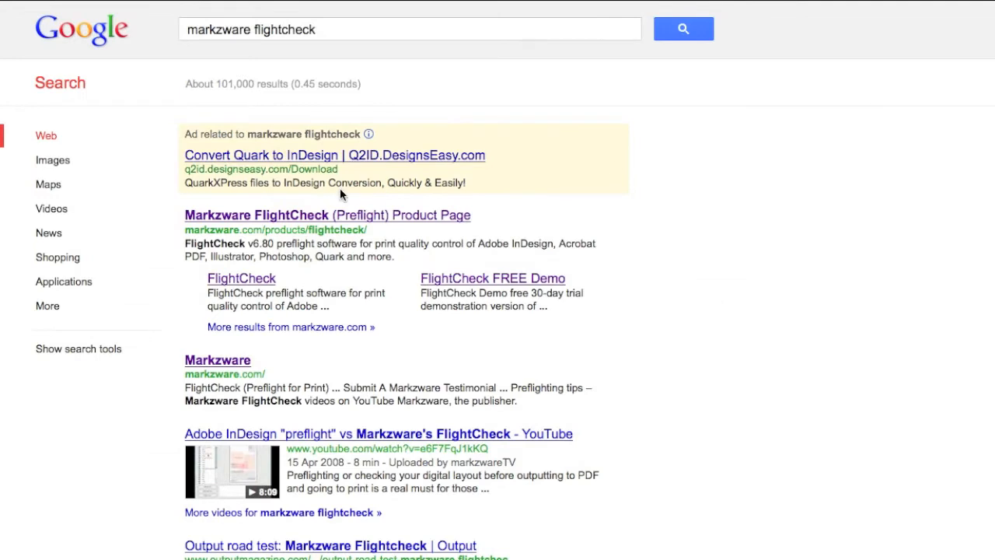
Leave the Google results for Markzware's FlightCheck (Preflight) product page.
click(327, 214)
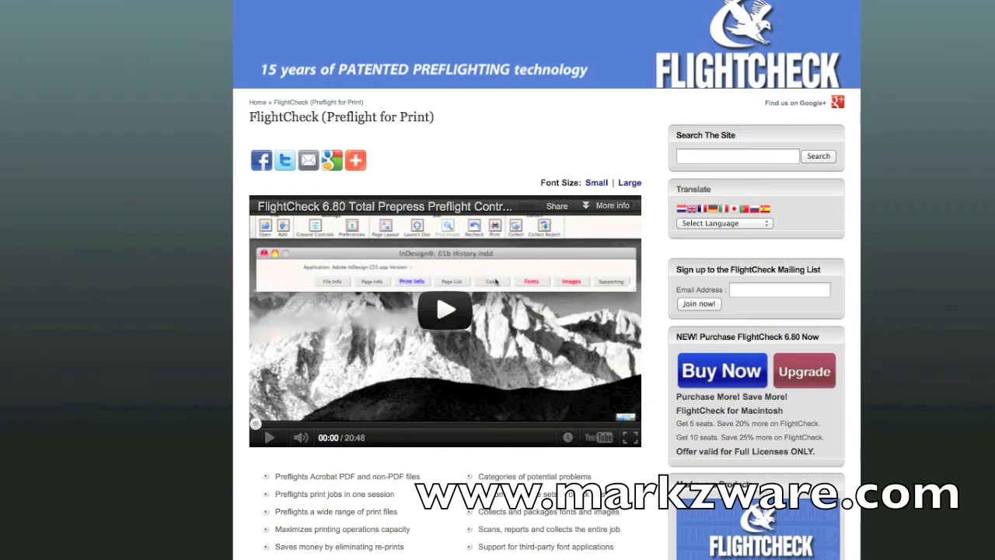
scroll(down, 3)
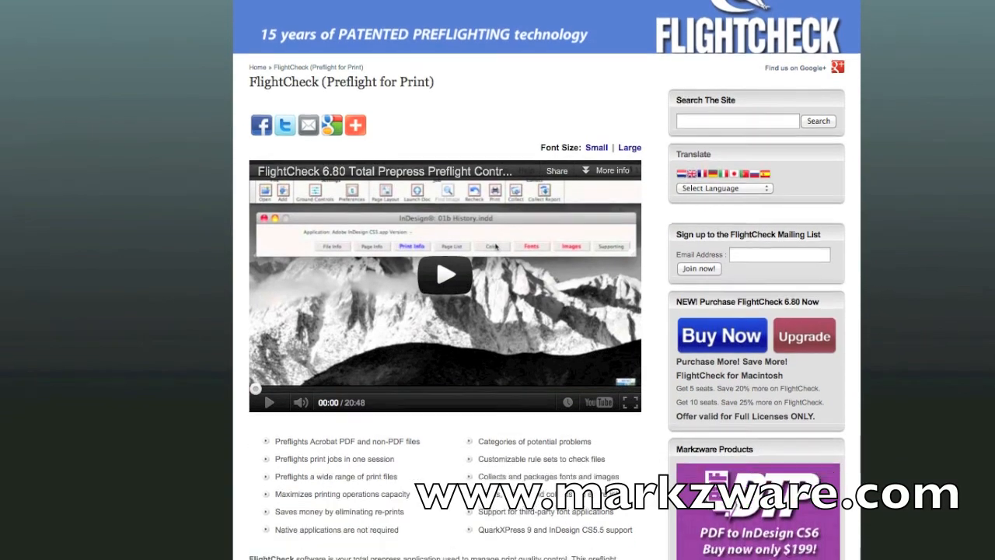
scroll(down, 3)
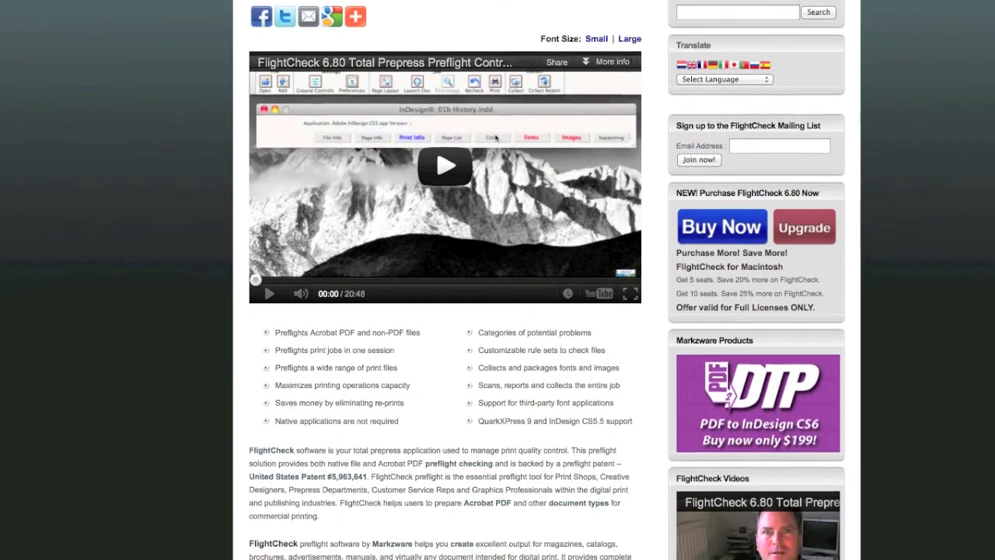
scroll(down, 3)
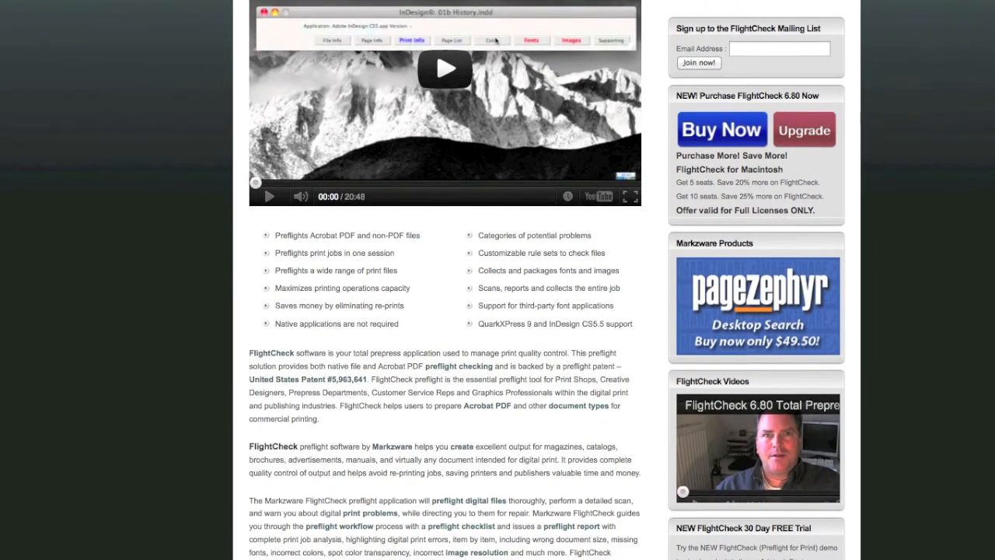
scroll(down, 3)
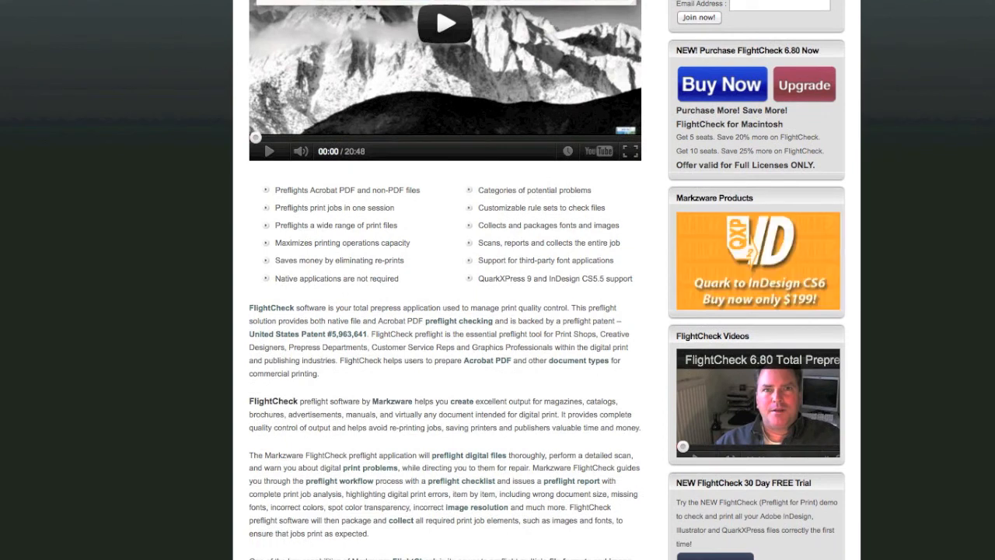
scroll(down, 3)
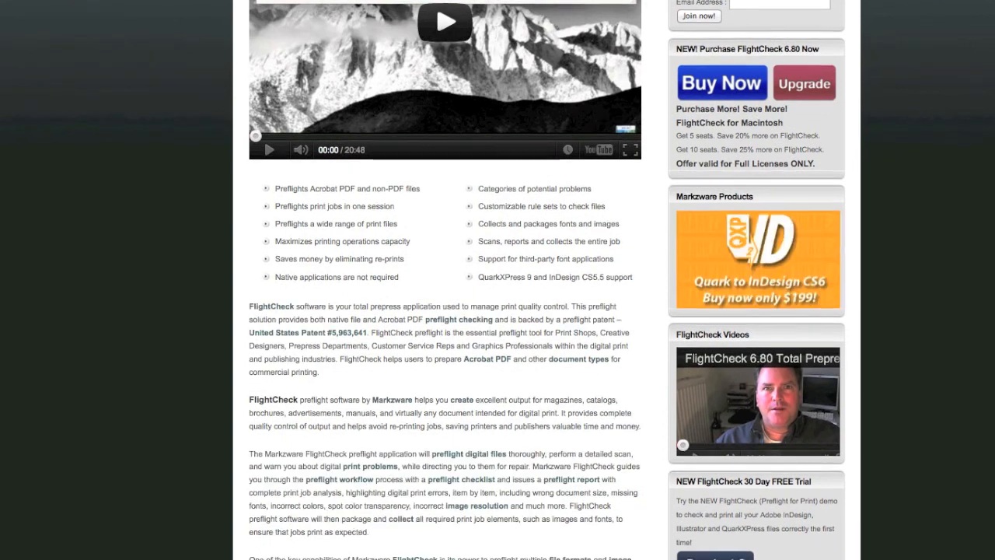
scroll(up, 3)
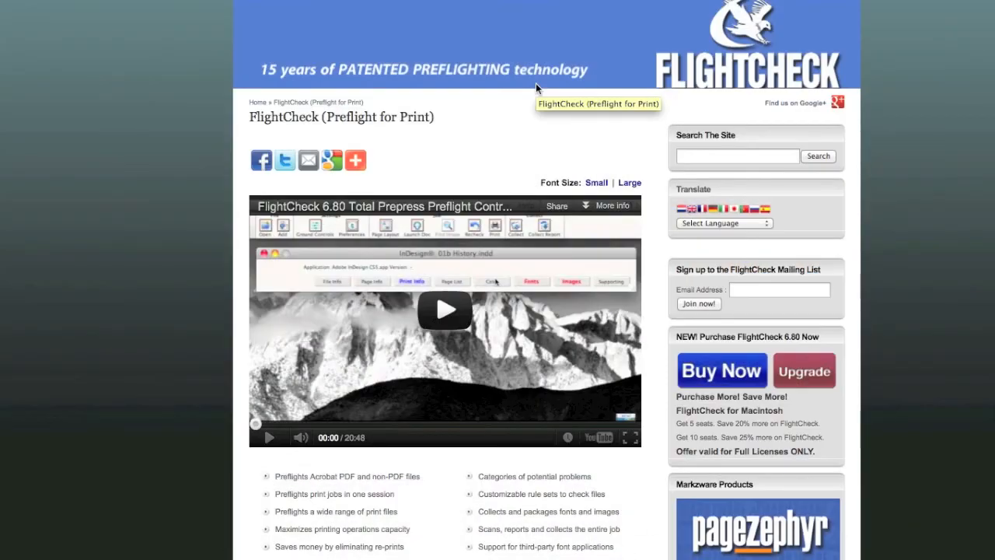